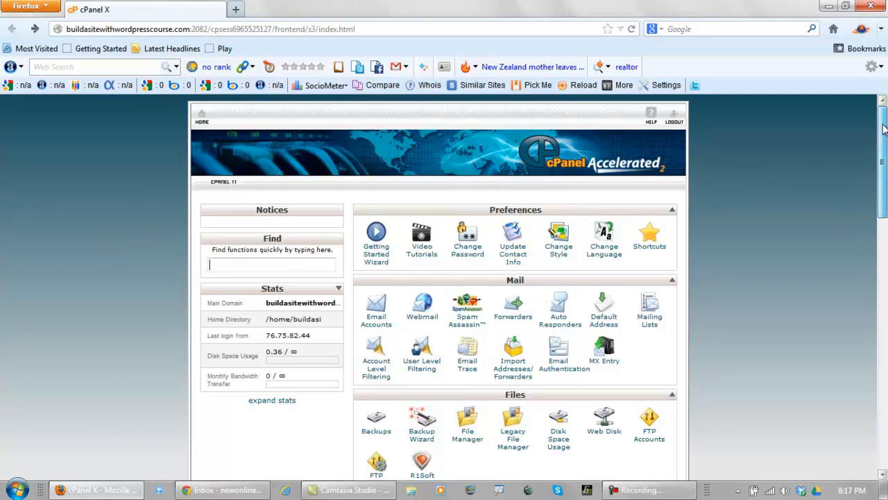
Launch the Softaculous app installer from the cPanel home page
scroll("down", 3)
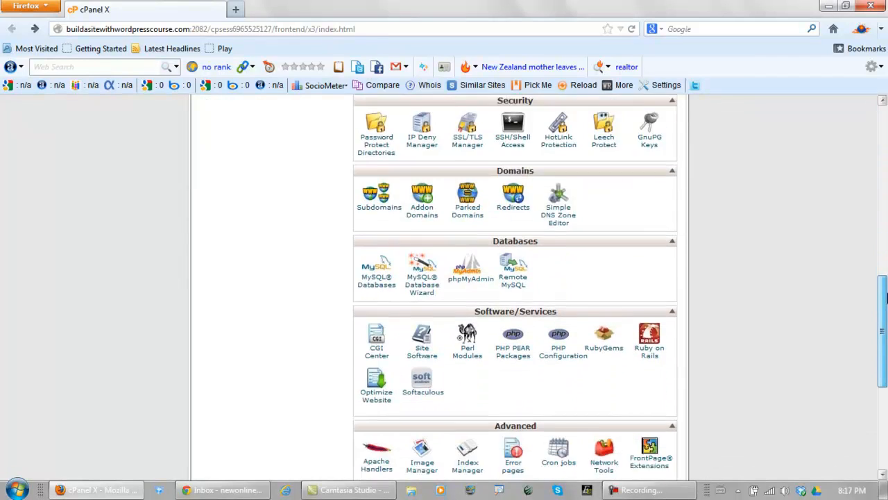
scroll("down", 3)
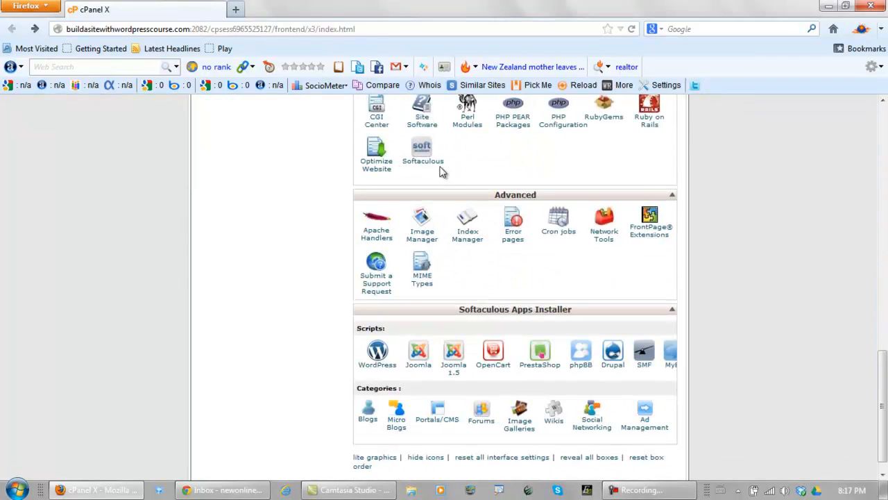
mouse_move(415, 171)
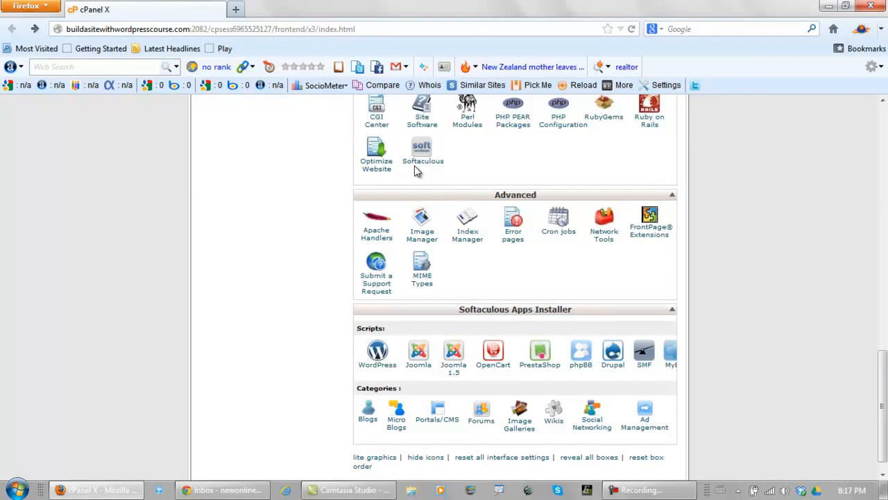
mouse_move(164, 15)
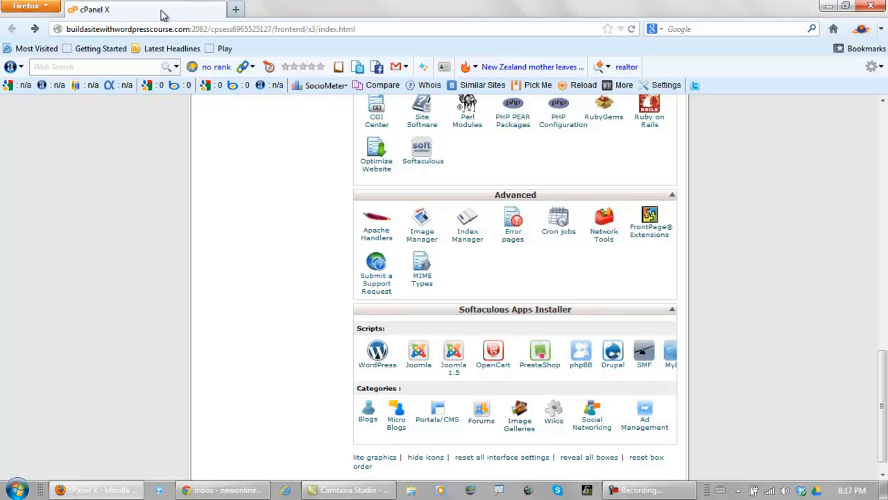
mouse_move(264, 172)
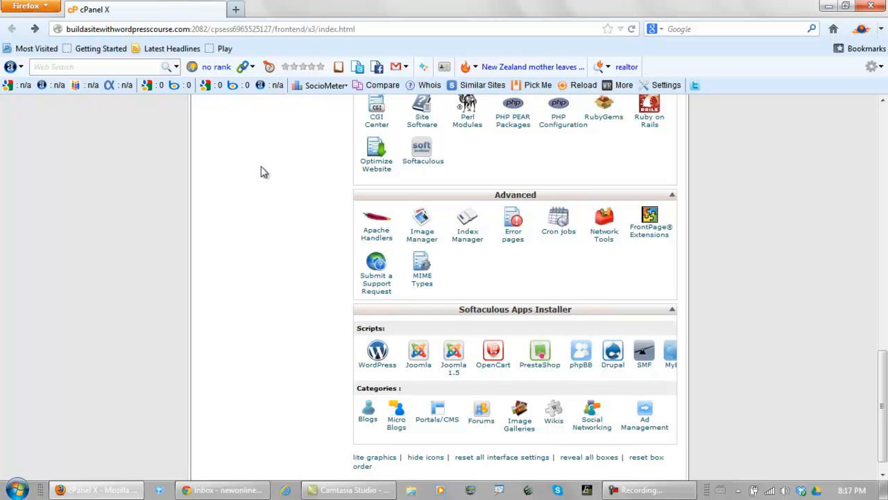
scroll("up", 3)
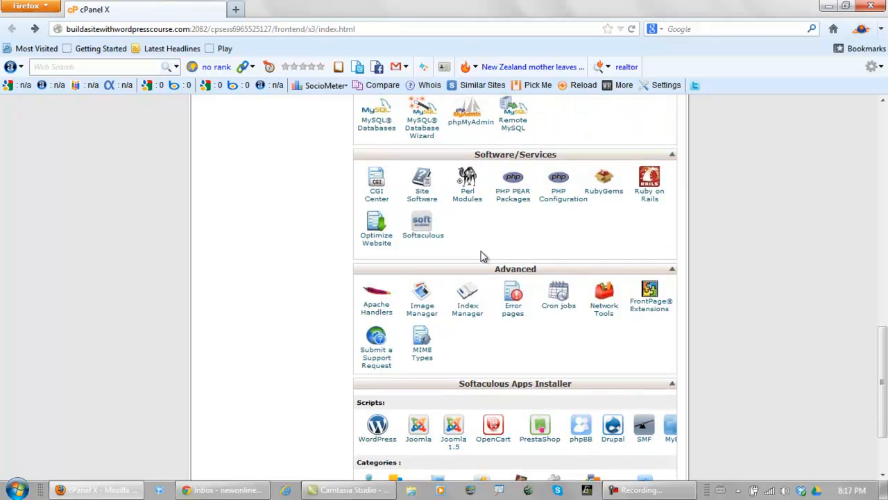
mouse_move(464, 247)
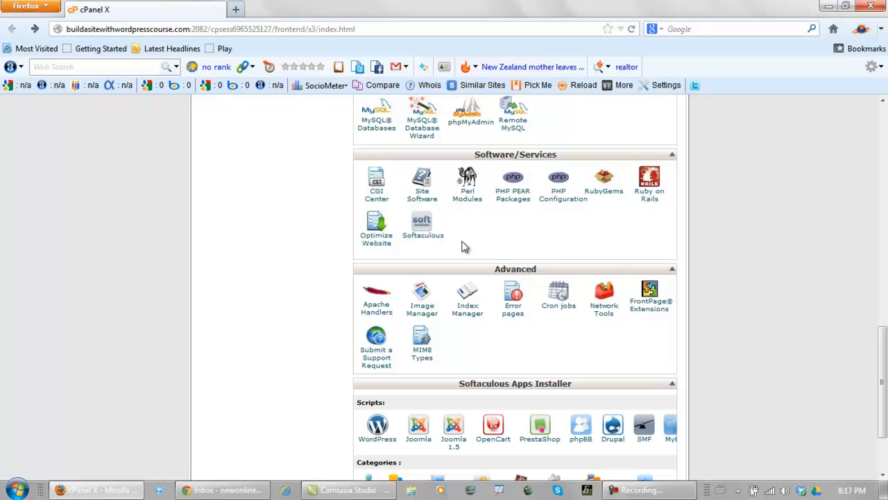
mouse_move(422, 224)
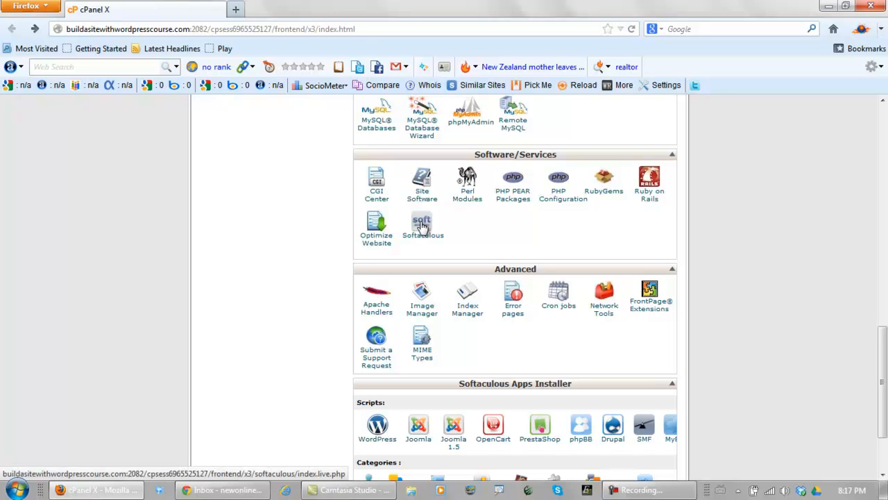
left_click(422, 225)
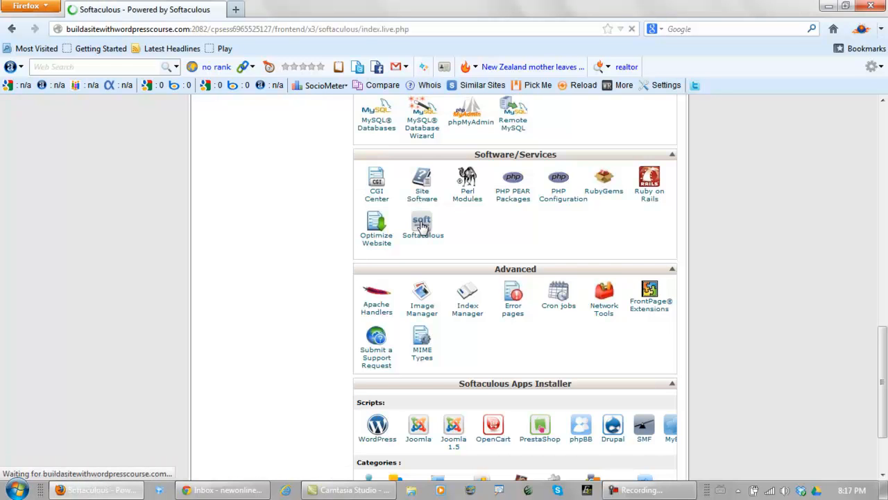
left_click(422, 225)
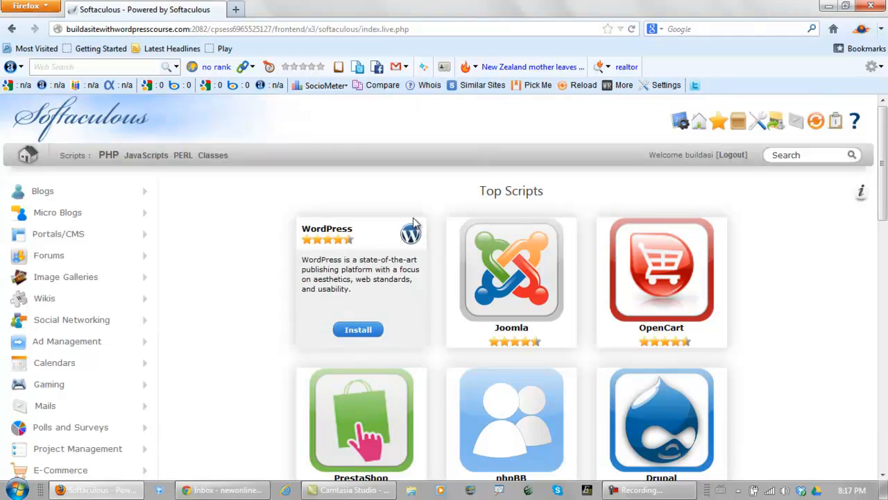
mouse_move(355, 310)
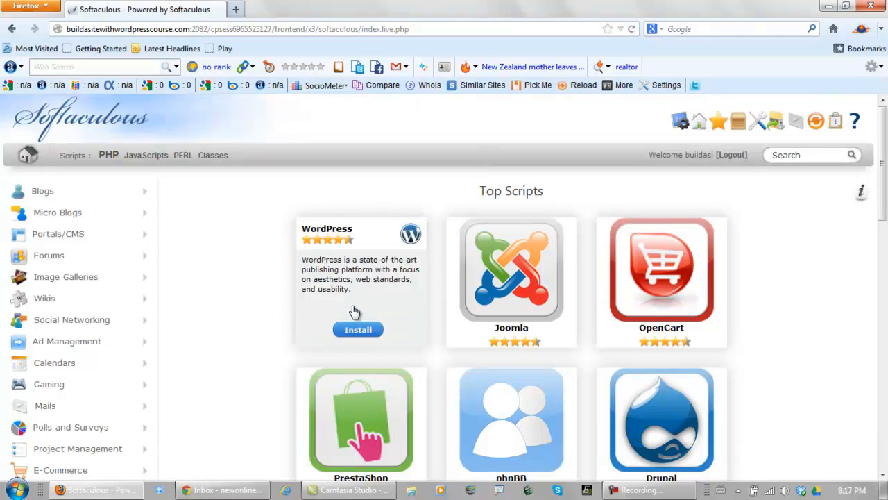
Show the WordPress overview with version 3.5.1, rating and space requirements
left_click(358, 328)
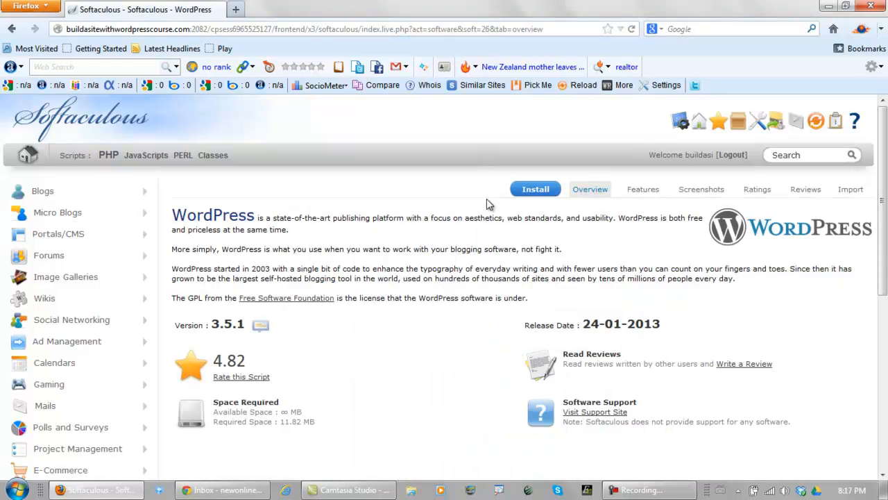
Show the WordPress install form with an empty directory, default site name, admin account and English
left_click(536, 188)
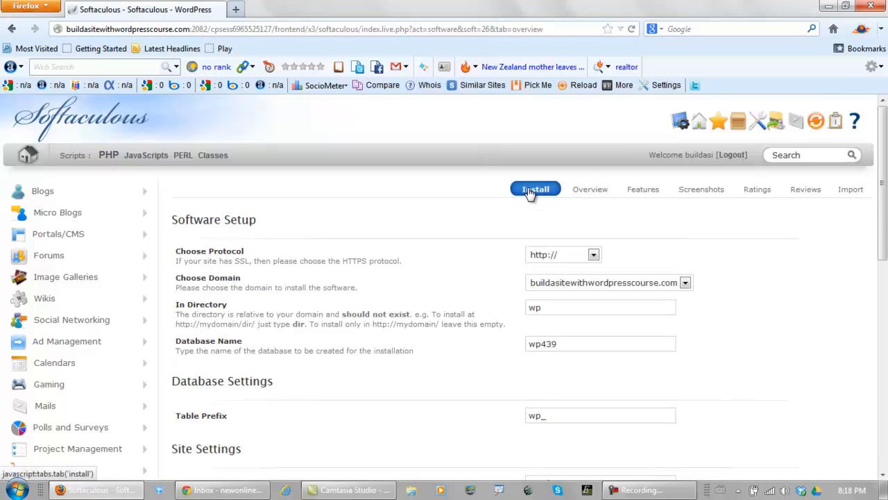
scroll("down", 3)
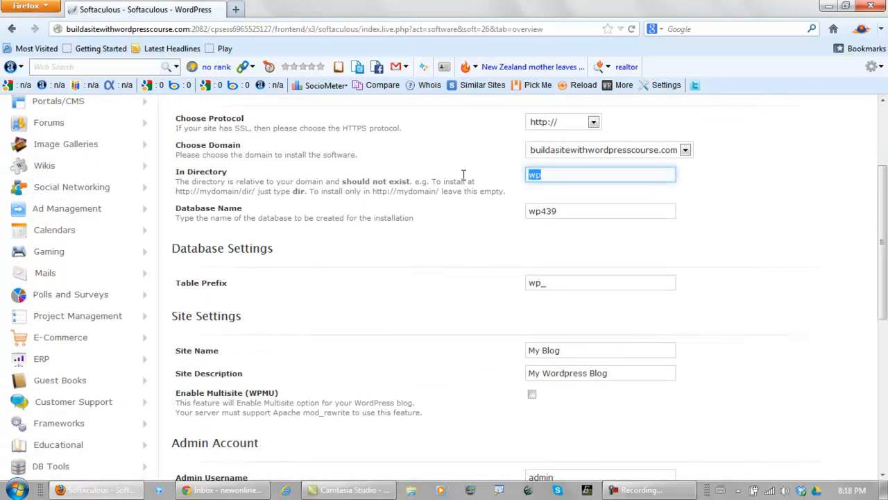
scroll("down", 3)
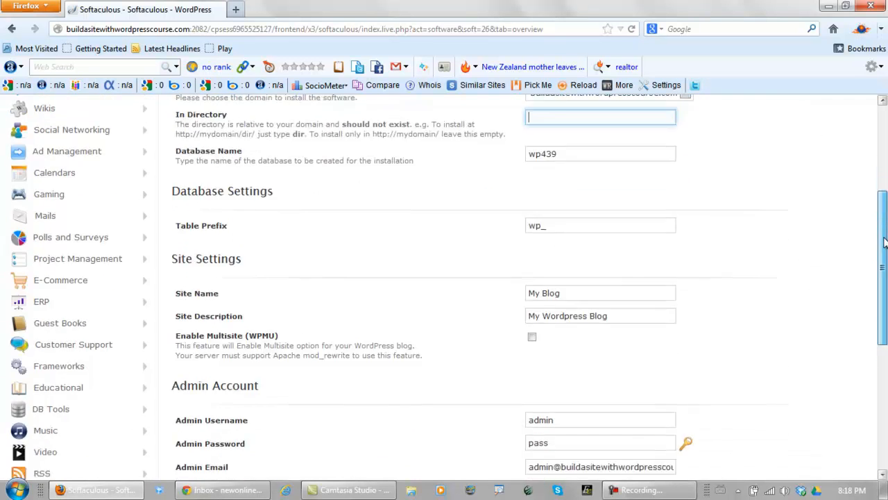
scroll("down", 3)
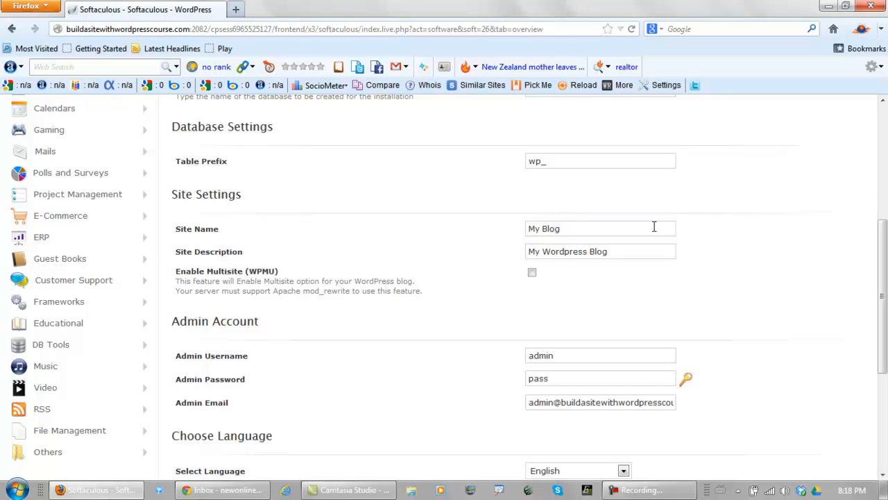
mouse_move(502, 202)
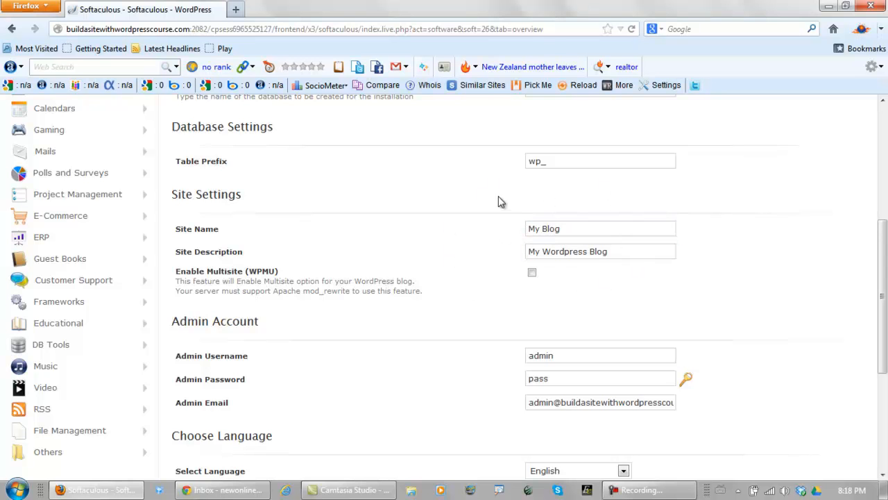
scroll("down", 3)
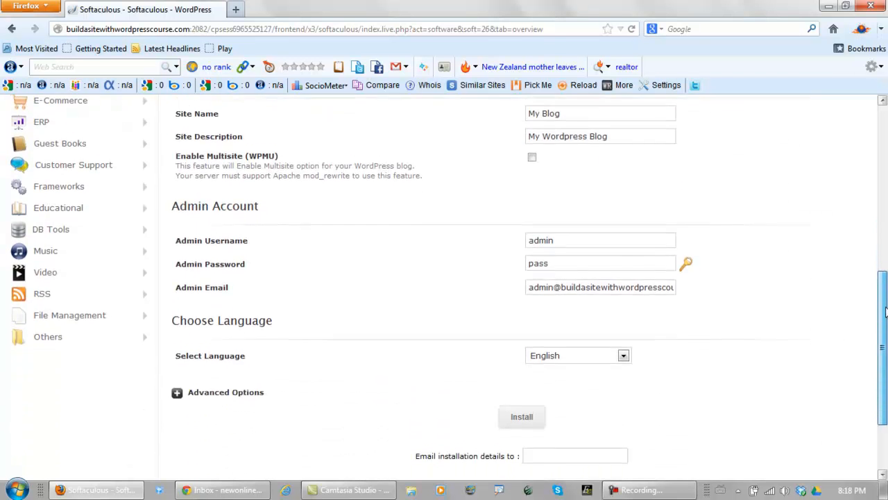
scroll("down", 3)
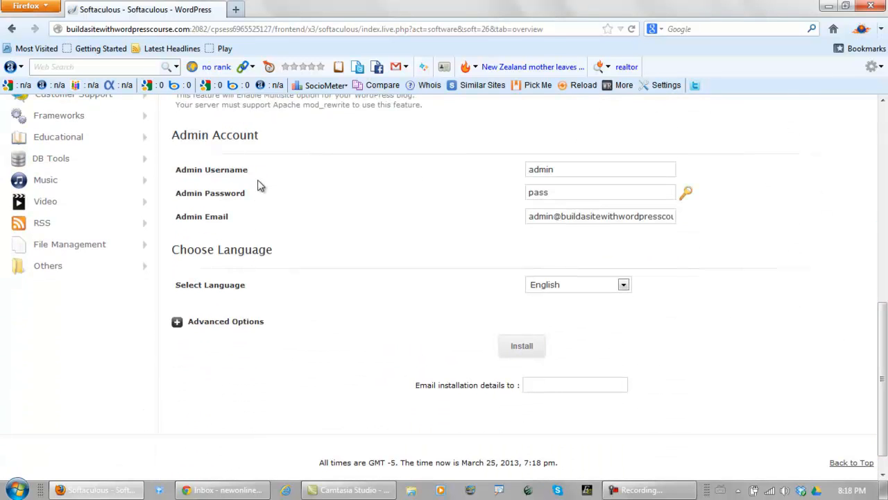
mouse_move(250, 197)
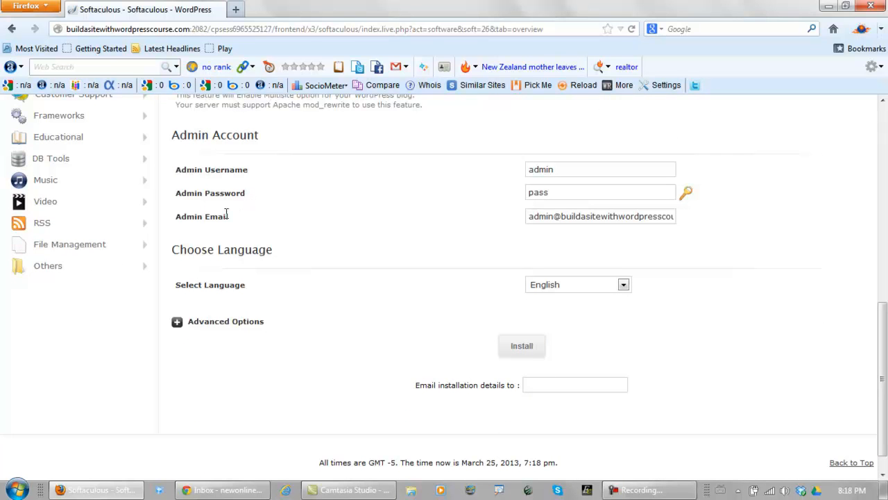
mouse_move(502, 374)
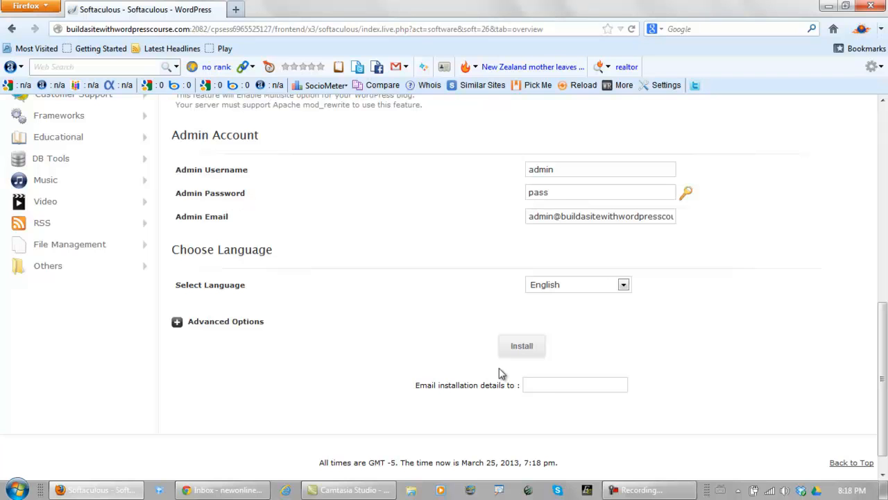
Install WordPress with these settings and follow the new site's wp-admin address
left_click(575, 384)
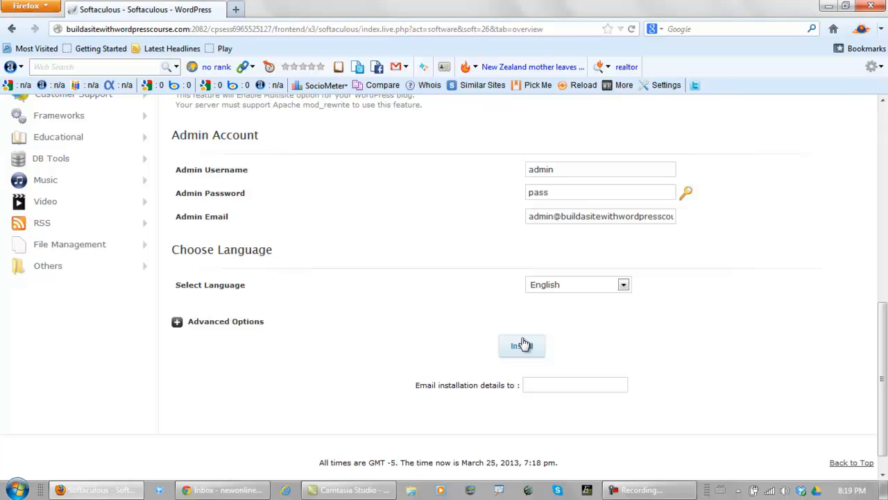
left_click(522, 346)
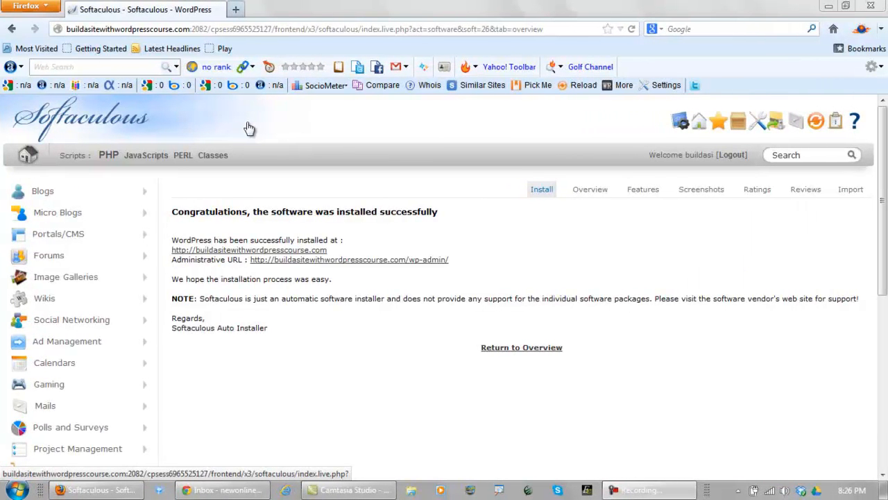
mouse_move(350, 267)
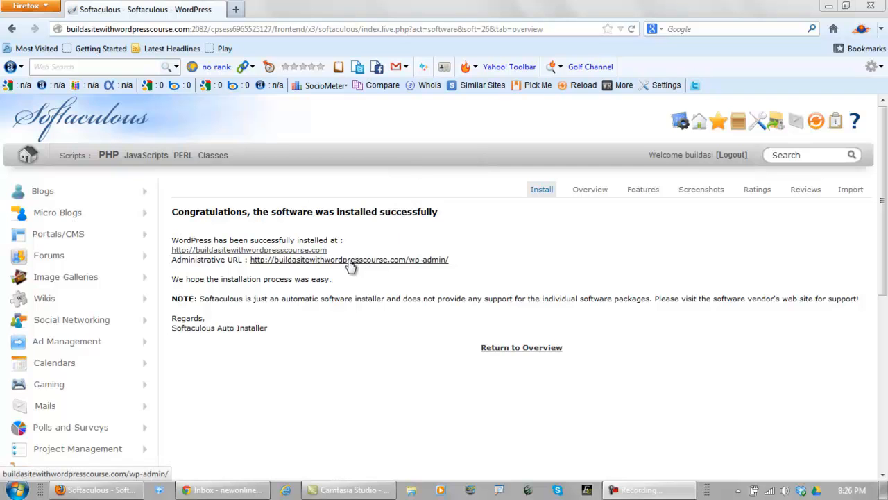
left_click(348, 260)
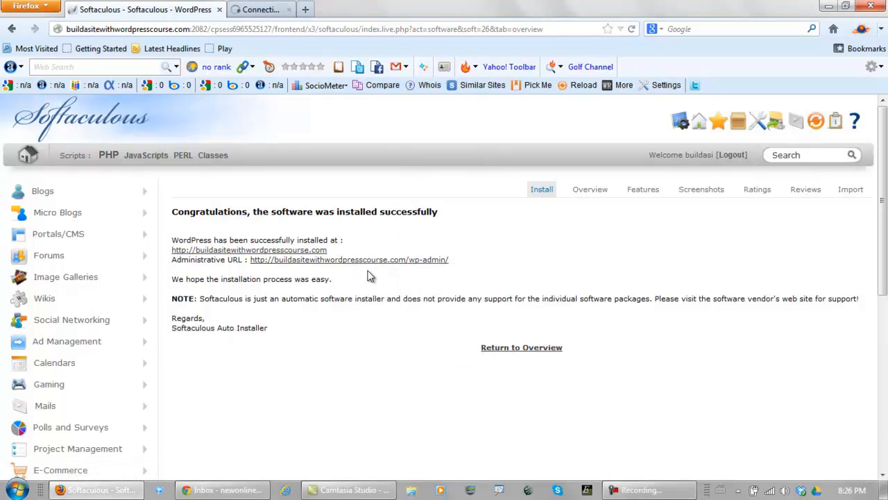
Log in to the new WordPress site as the administrator to reach its dashboard
left_click(350, 260)
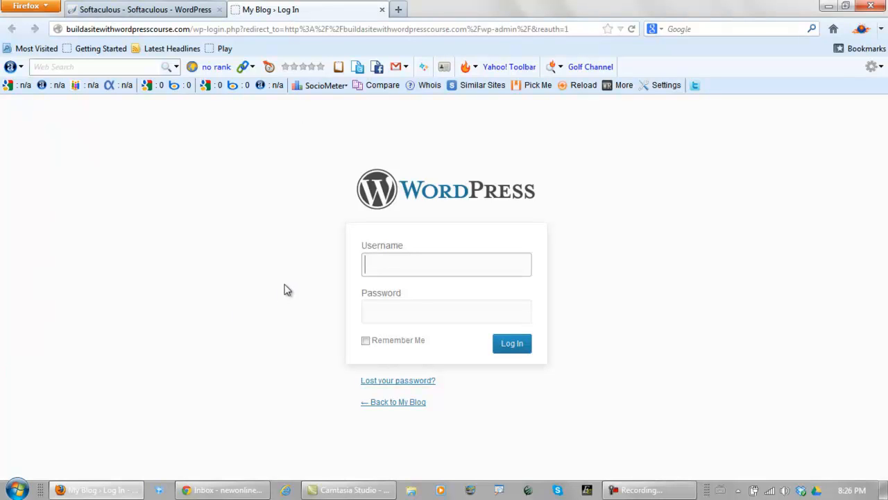
mouse_move(332, 330)
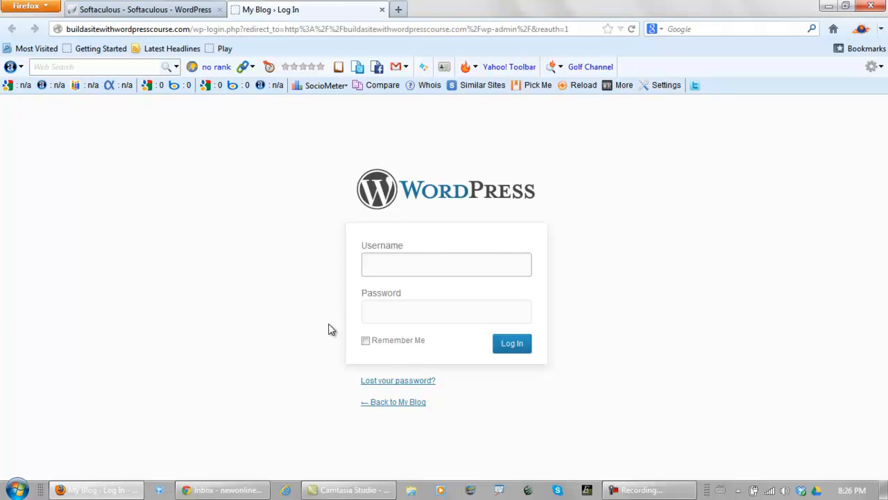
mouse_move(326, 358)
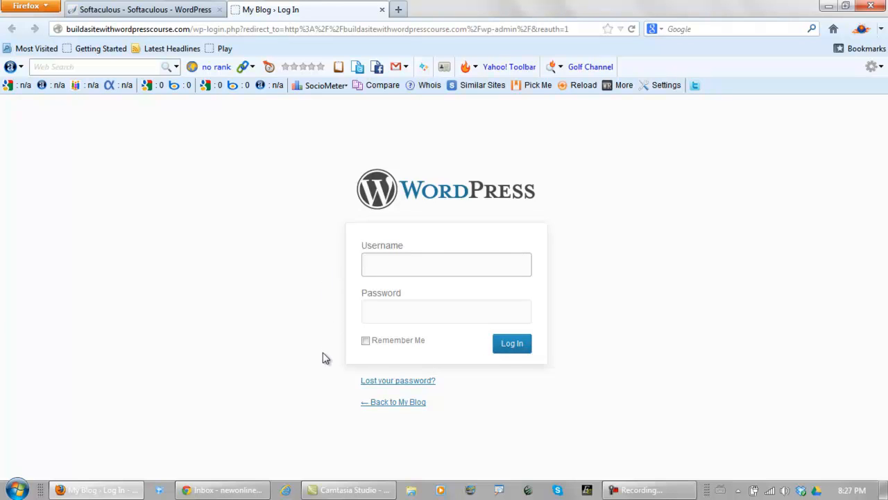
mouse_move(334, 302)
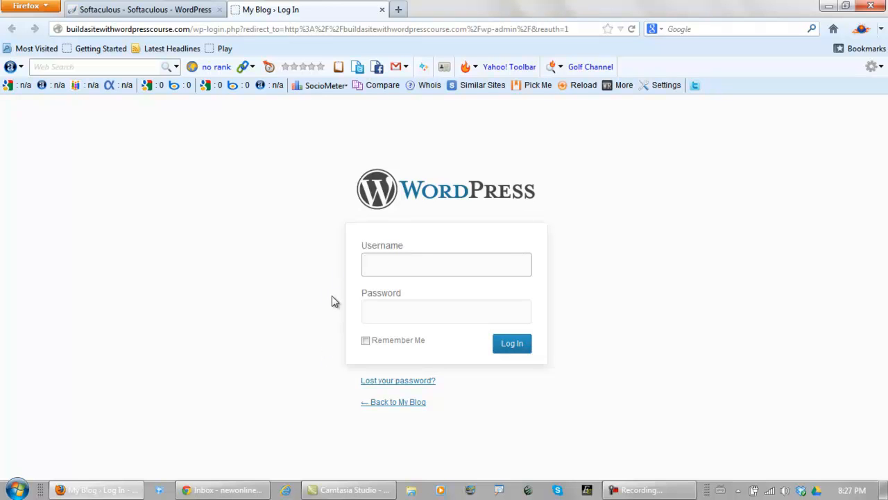
left_click(447, 263)
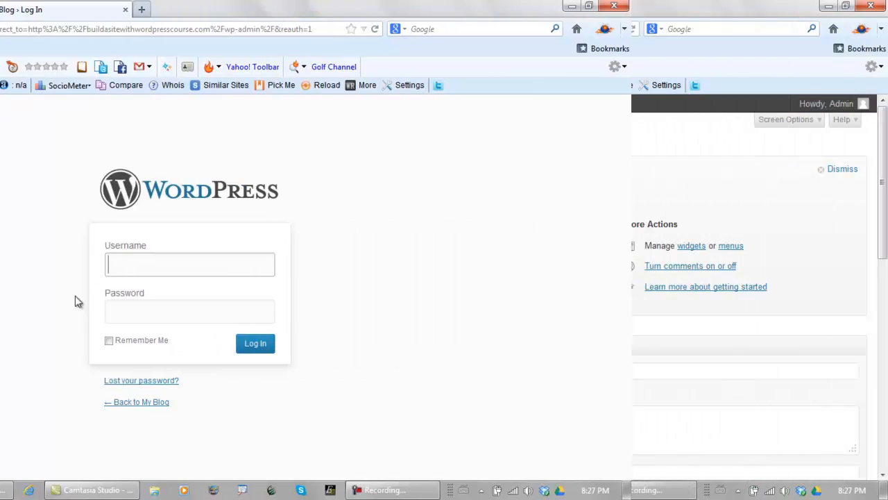
left_click(255, 343)
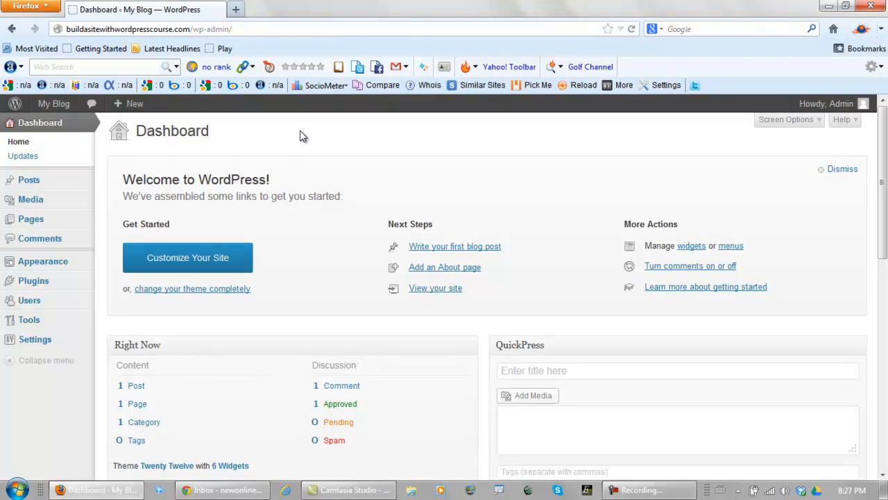
mouse_move(344, 148)
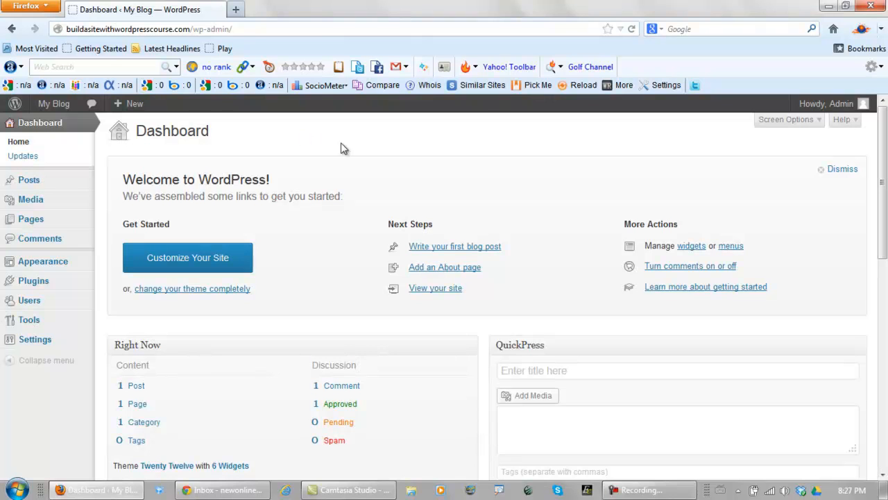
mouse_move(524, 241)
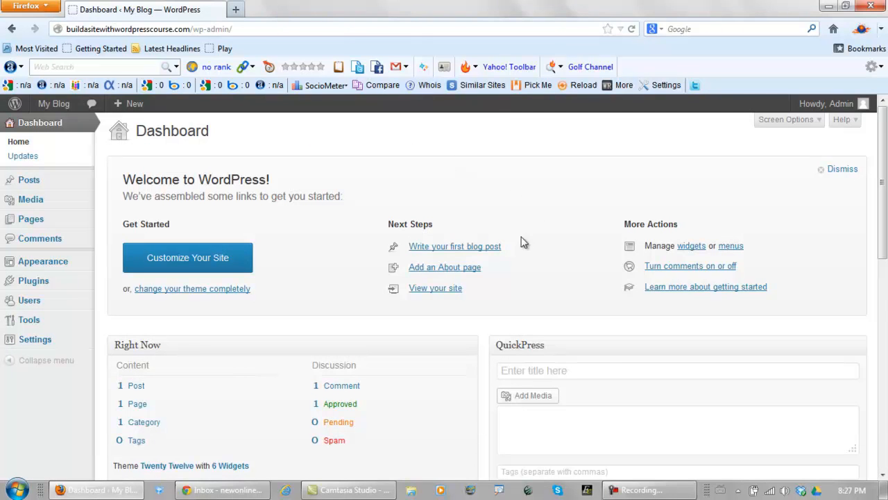
mouse_move(455, 247)
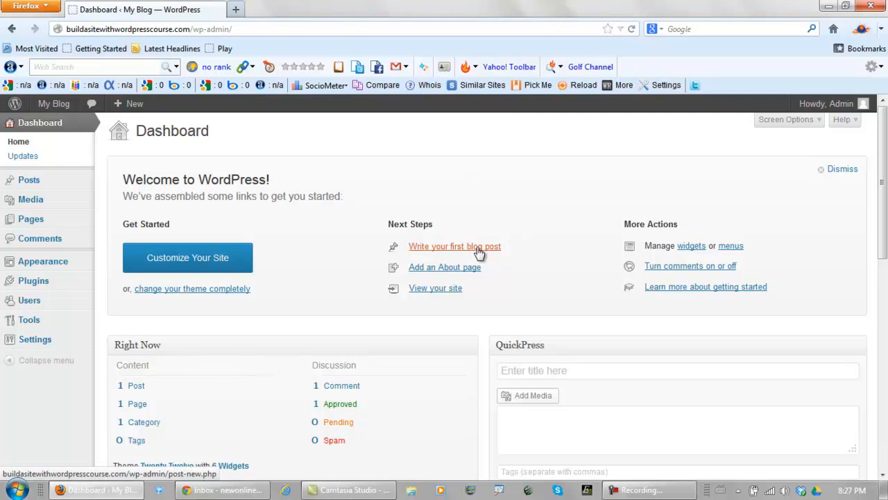
mouse_move(336, 332)
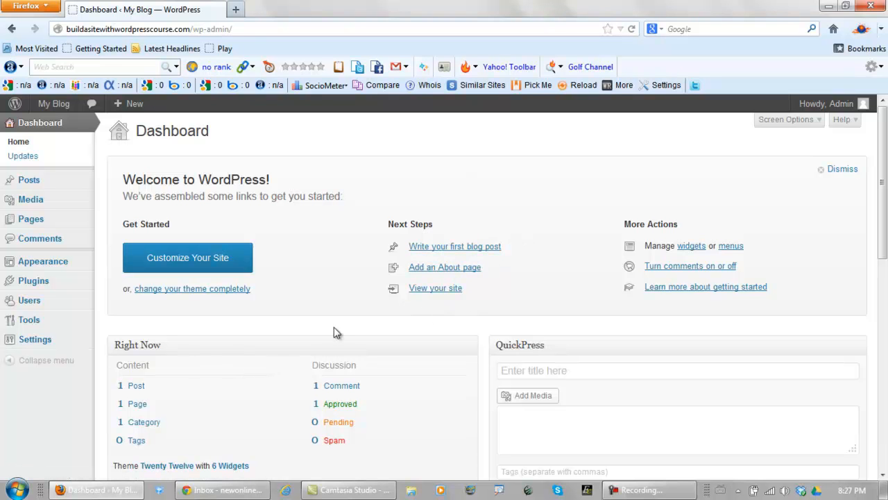
mouse_move(330, 333)
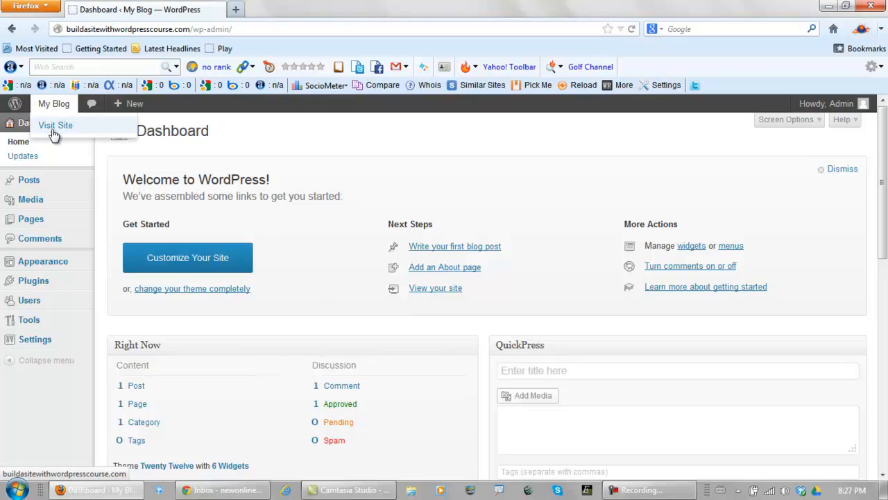
left_click(56, 125)
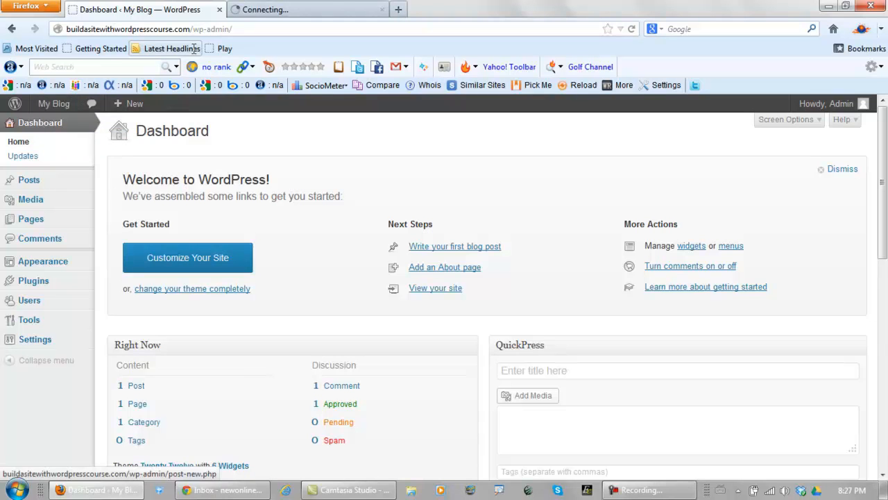
left_click(308, 9)
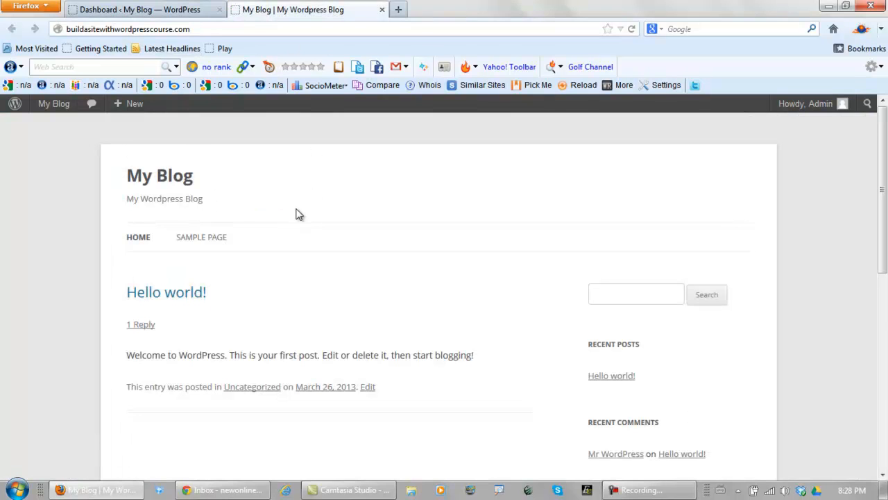
mouse_move(641, 214)
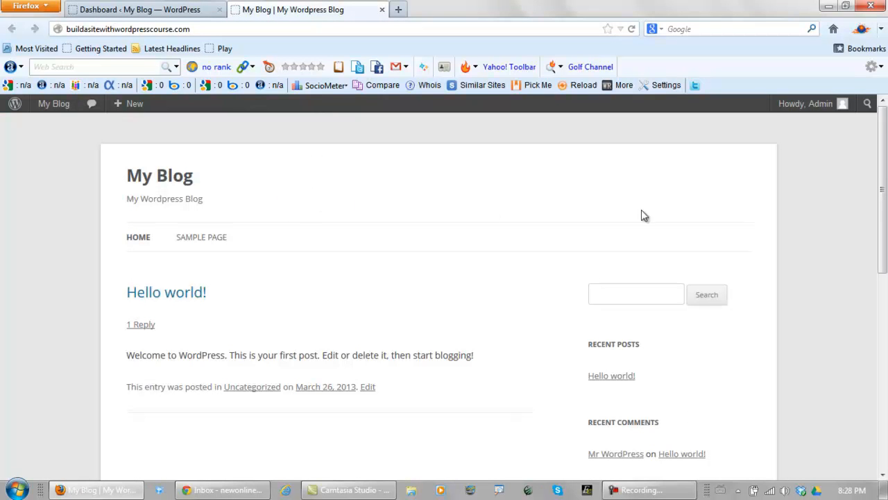
scroll("down", 3)
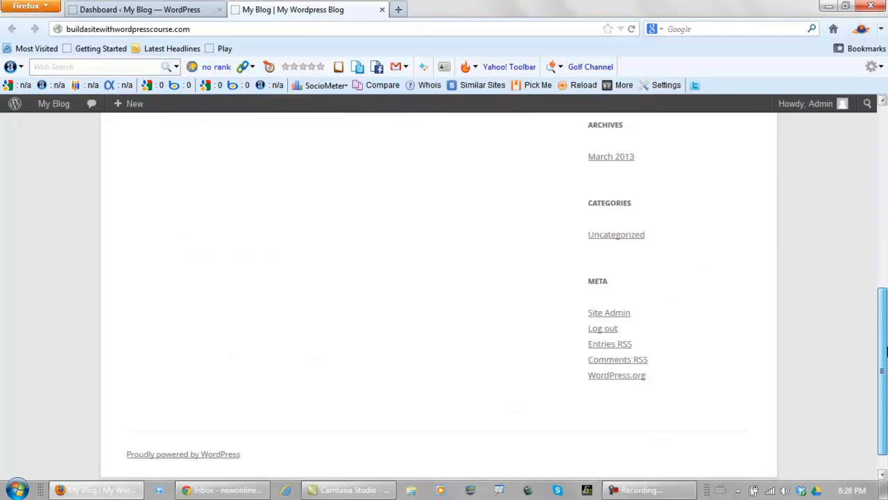
scroll("up", 3)
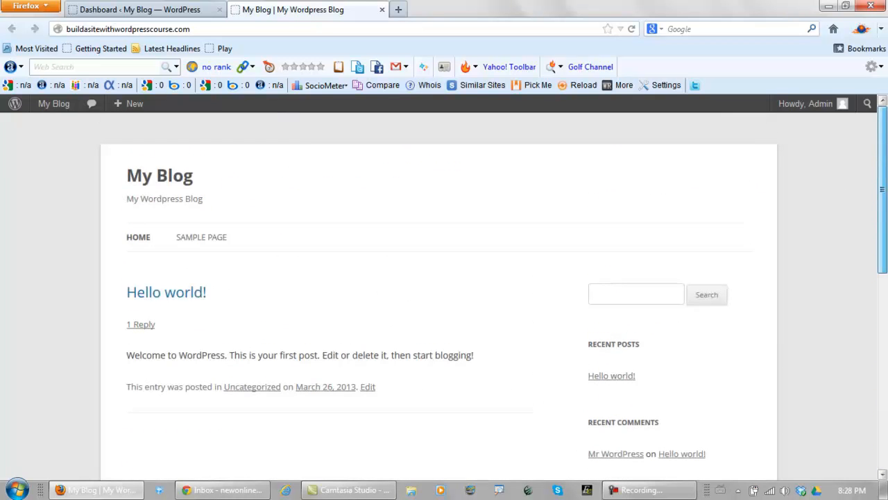
mouse_move(331, 164)
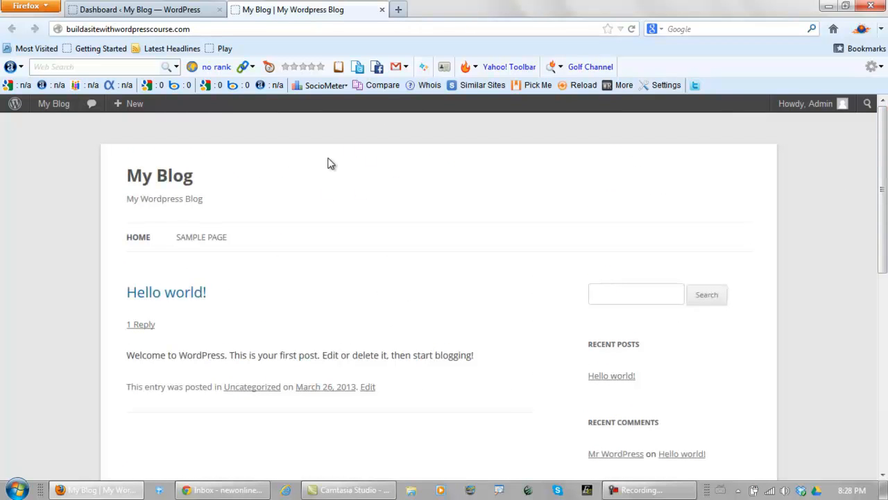
mouse_move(383, 12)
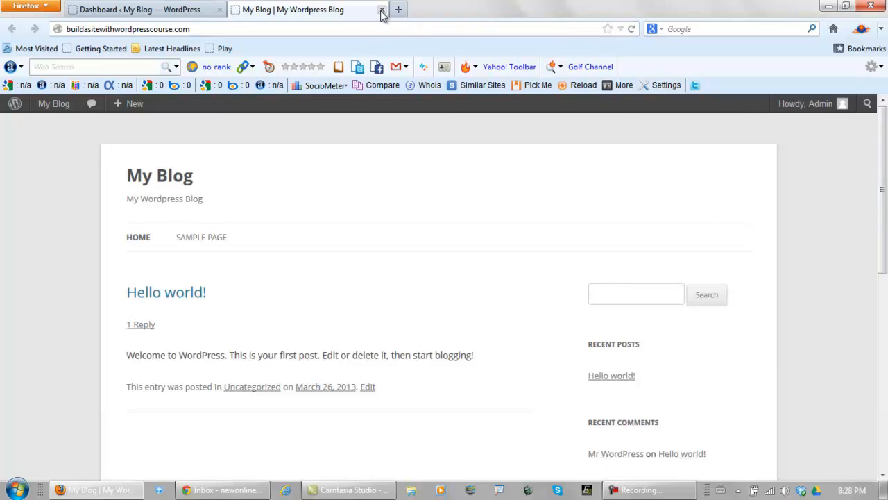
left_click(382, 9)
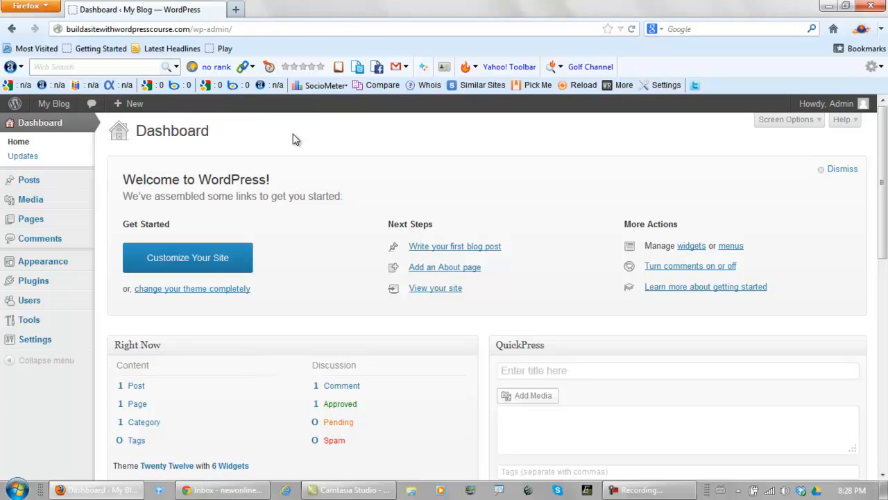
mouse_move(305, 175)
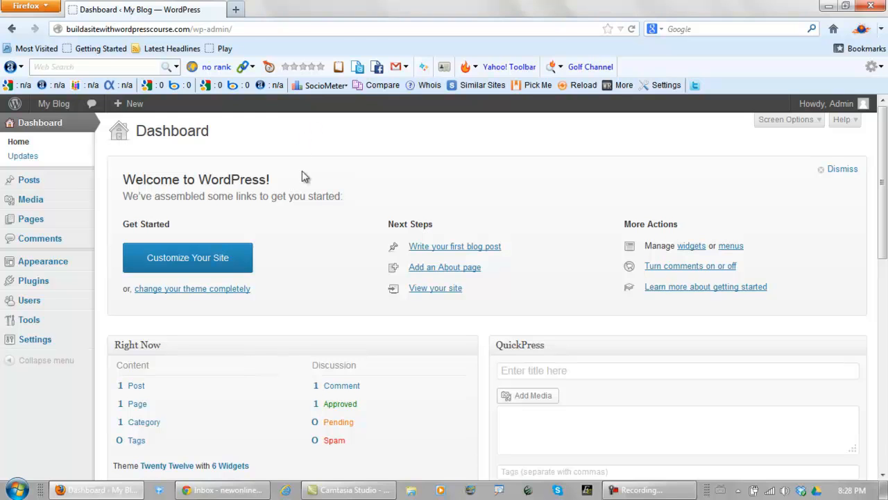